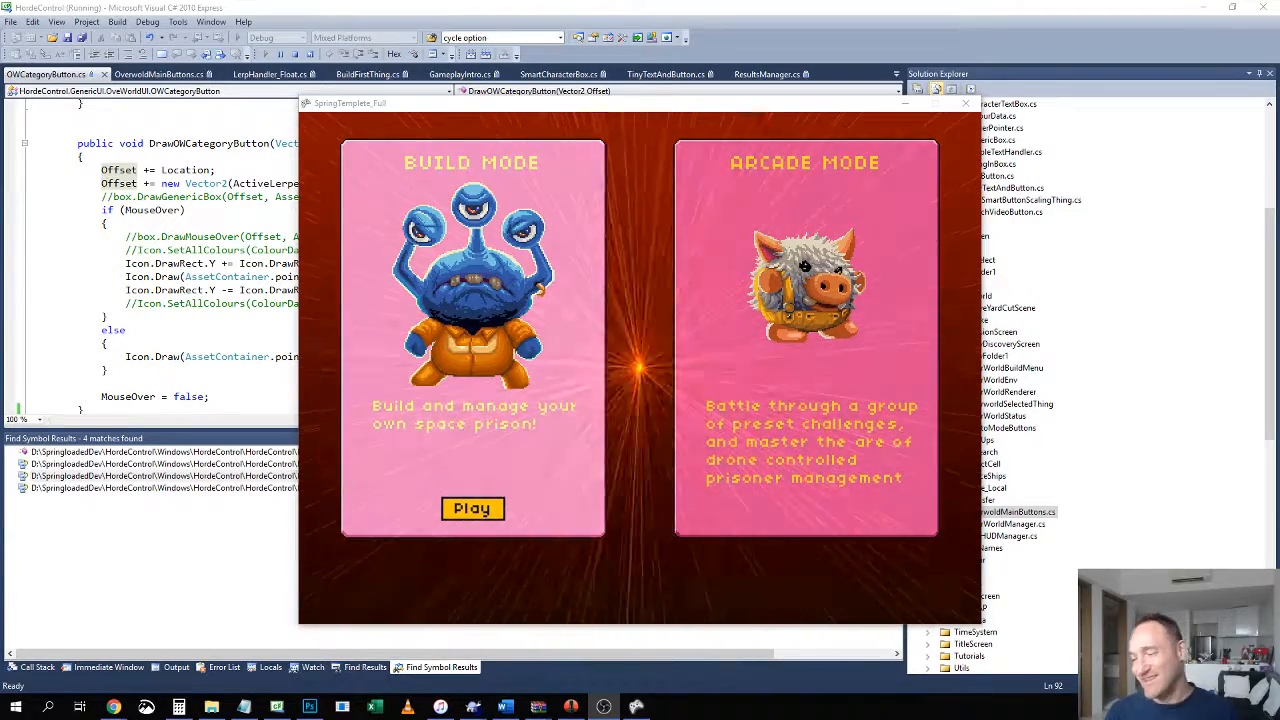
Choose Arcade Mode to reach the laser-field lockdown tutorial intro
{"action": "left_click", "coordinate": [472, 509]}
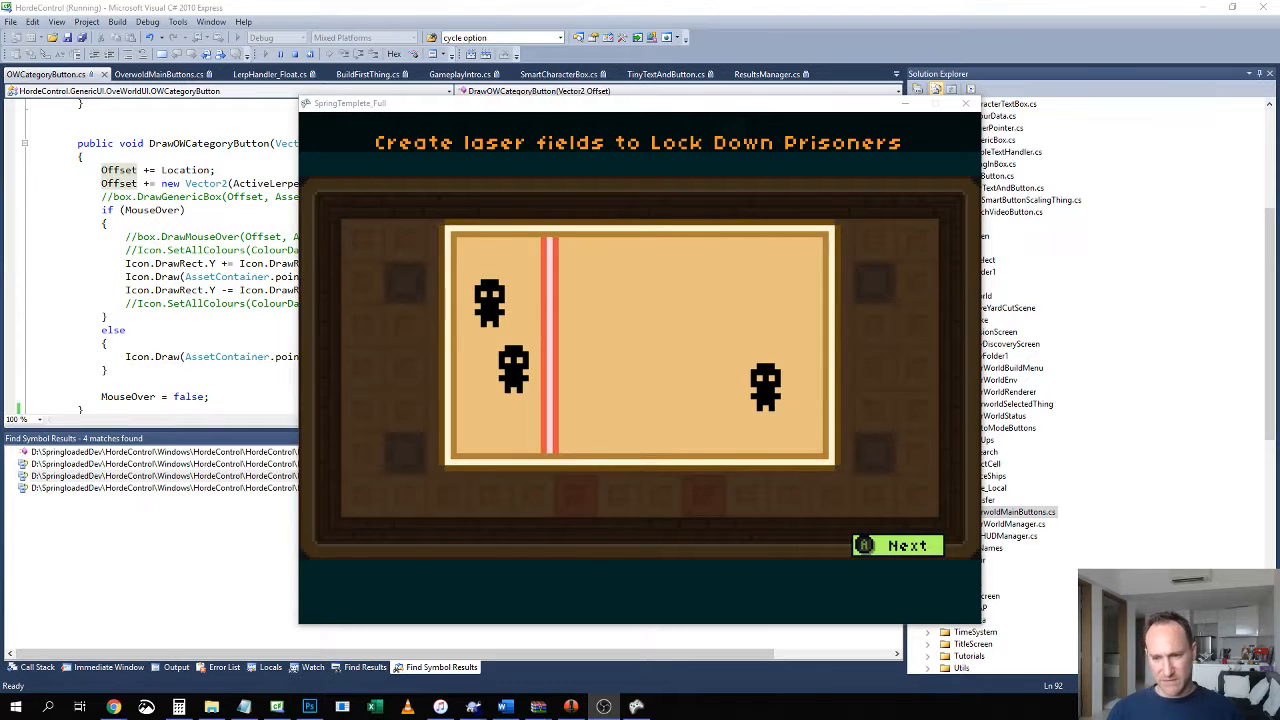
Advance past the intro into the arena and deploy a laser field near a prisoner
{"action": "left_click", "coordinate": [897, 545]}
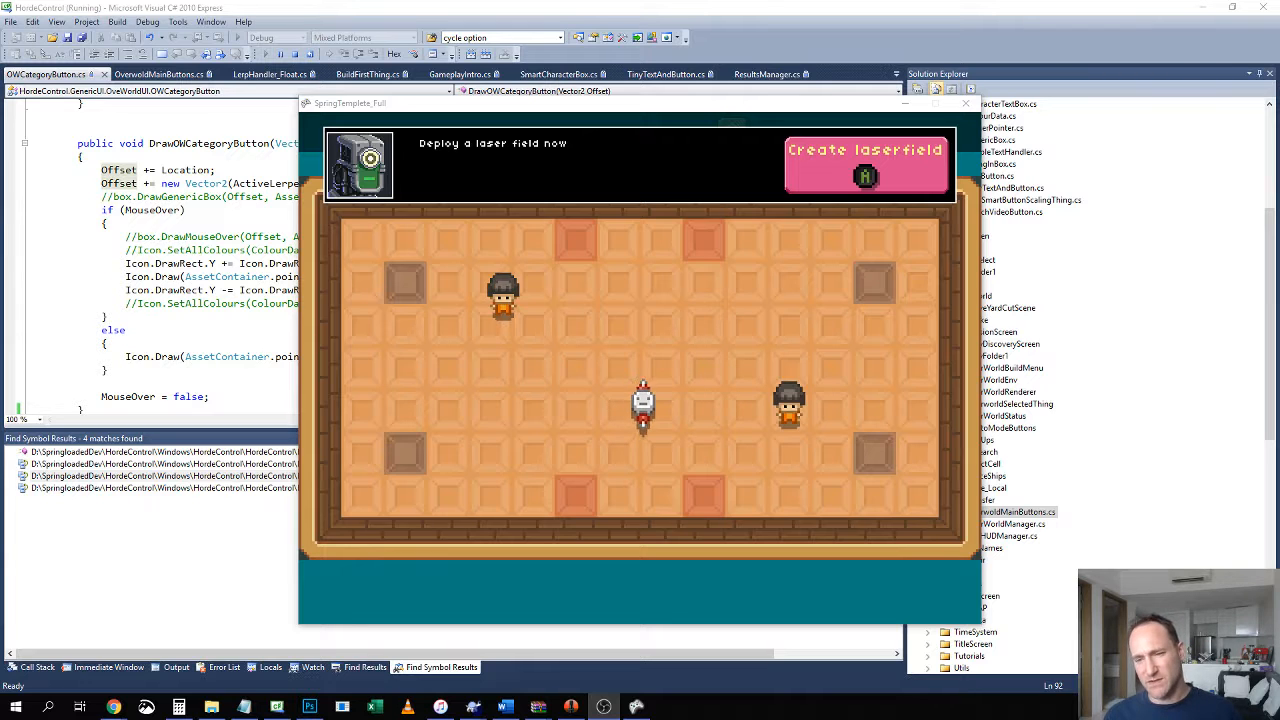
{"action": "left_click", "coordinate": [865, 165]}
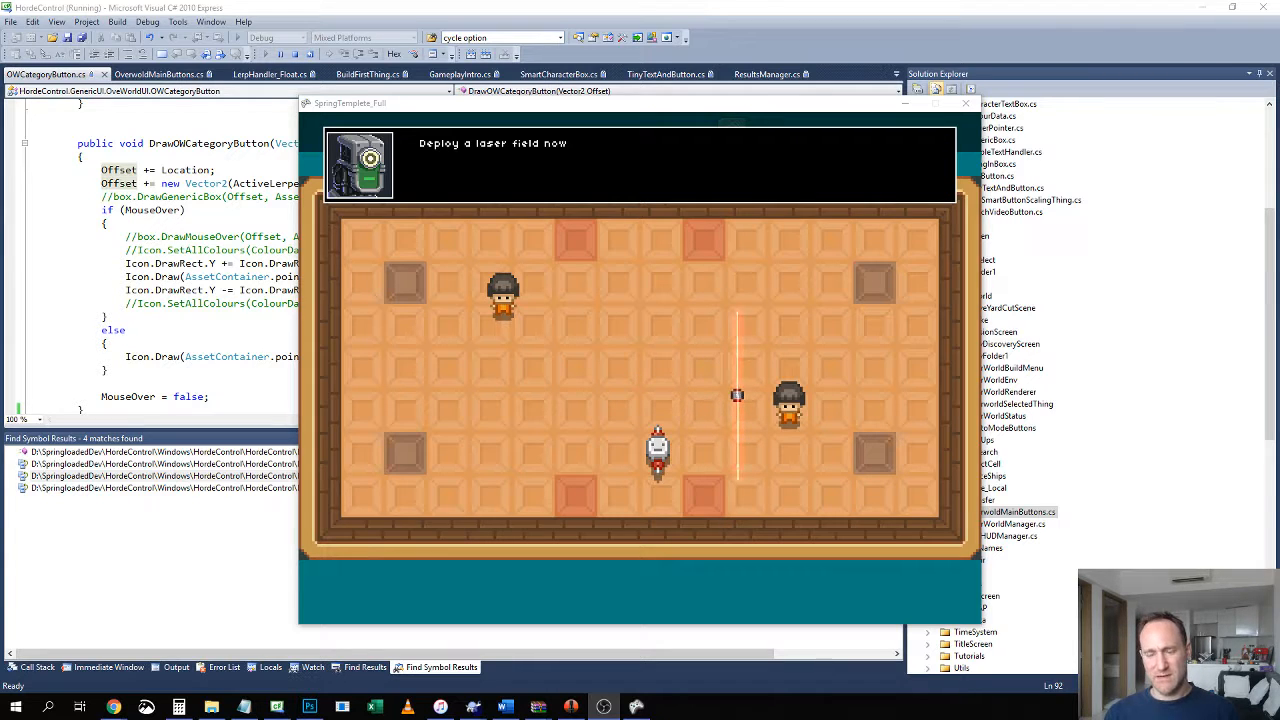